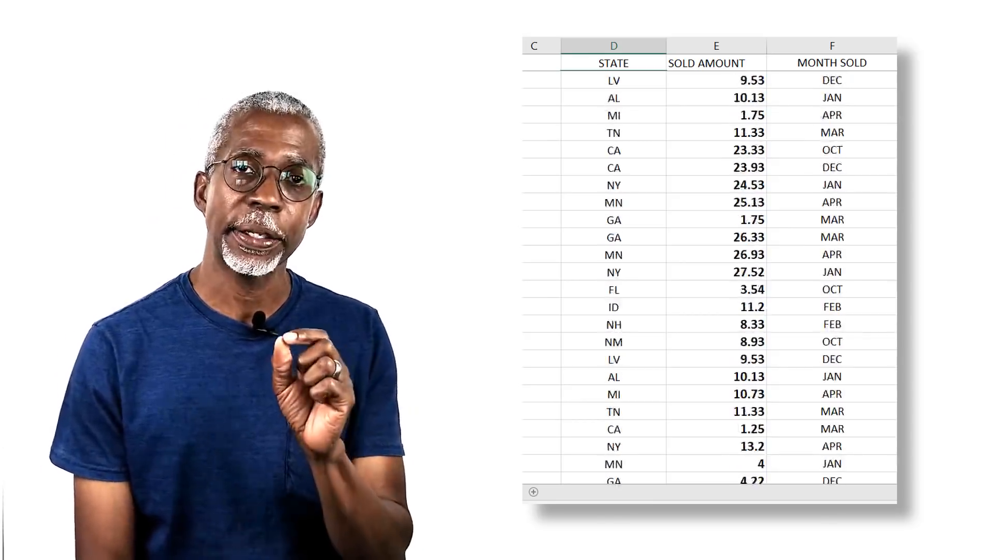
# Step: Reach the Add-ins page of Excel Options, where Analysis ToolPak is listed as inactive
pyautogui.scroll(-3)
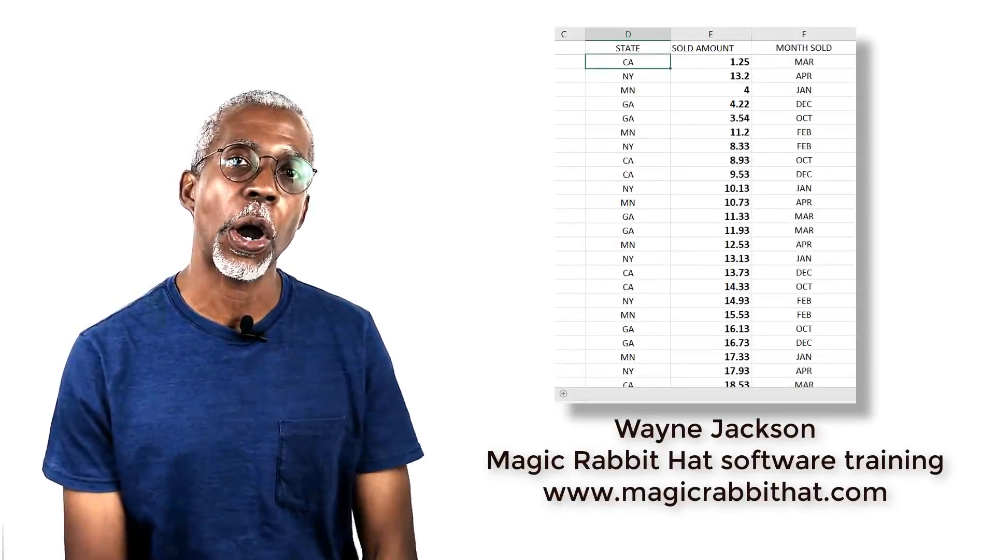
pyautogui.scroll(-3)
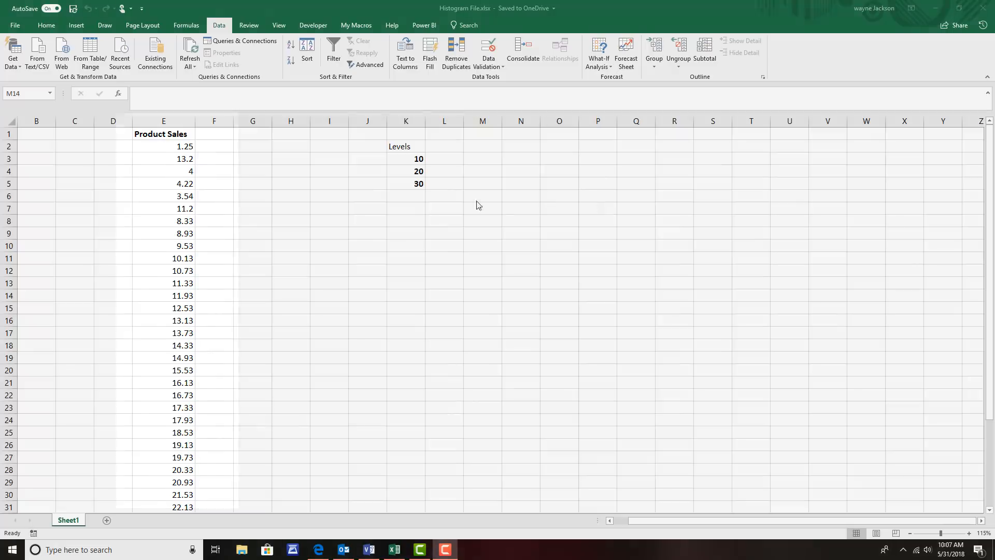
pyautogui.scroll(-3)
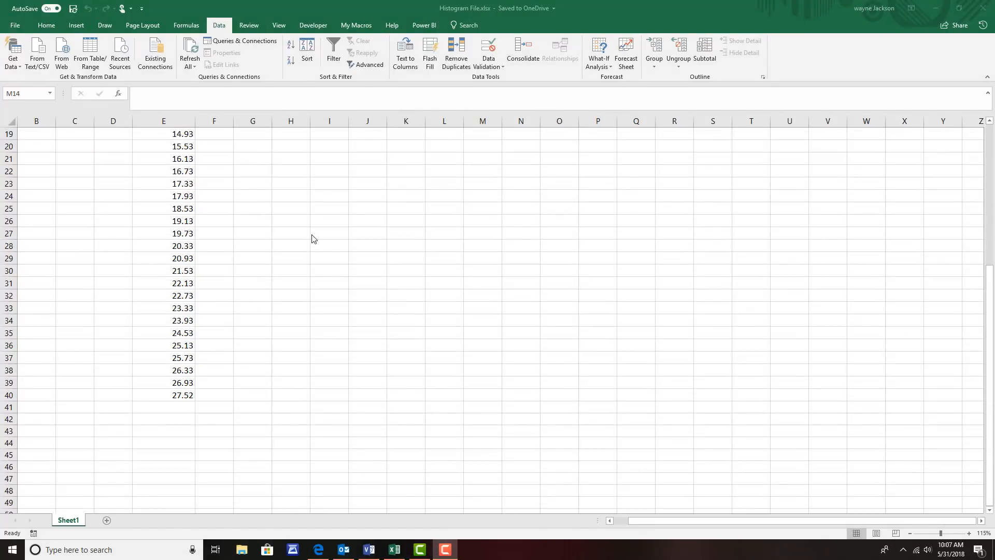
pyautogui.scroll(3)
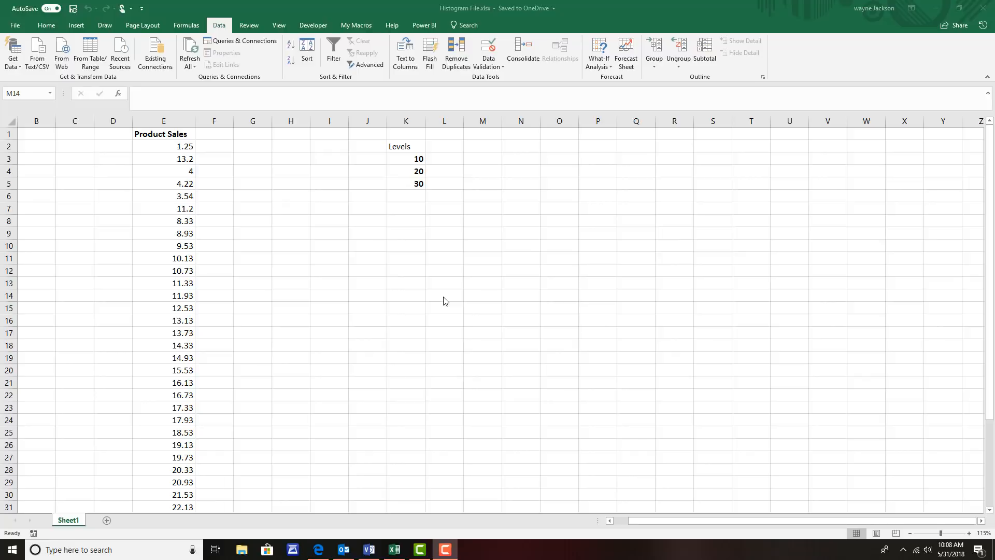
pyautogui.moveTo(108, 108)
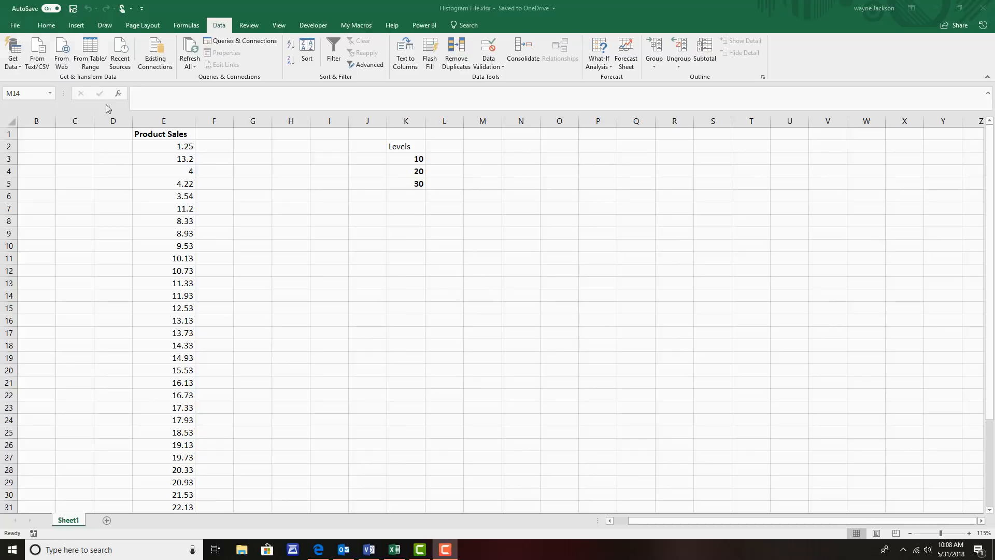
pyautogui.click(14, 25)
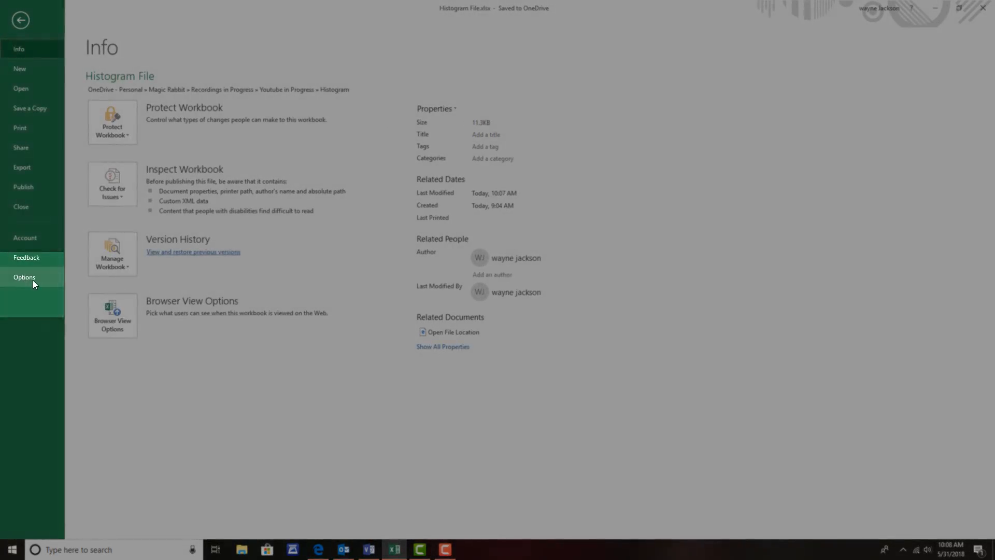
pyautogui.click(24, 278)
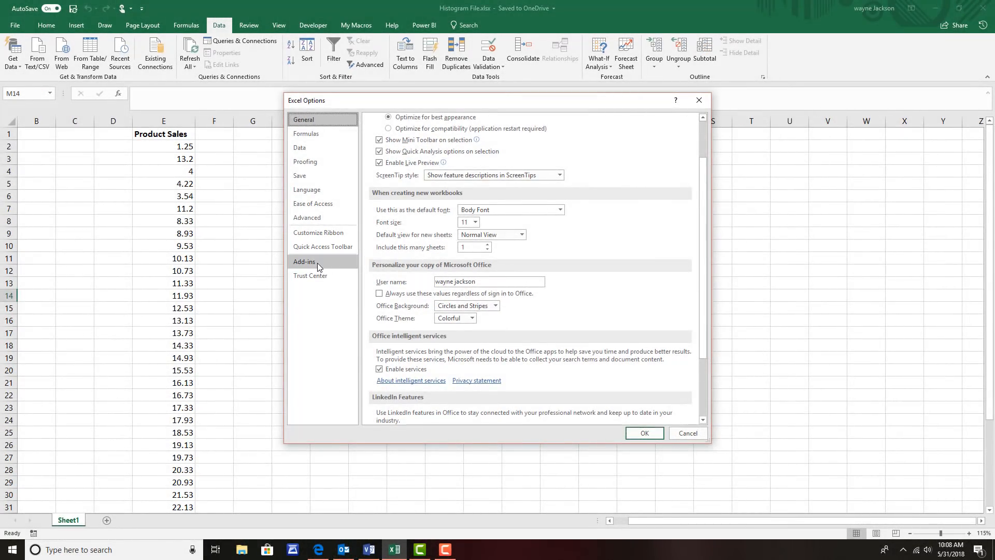
pyautogui.click(304, 261)
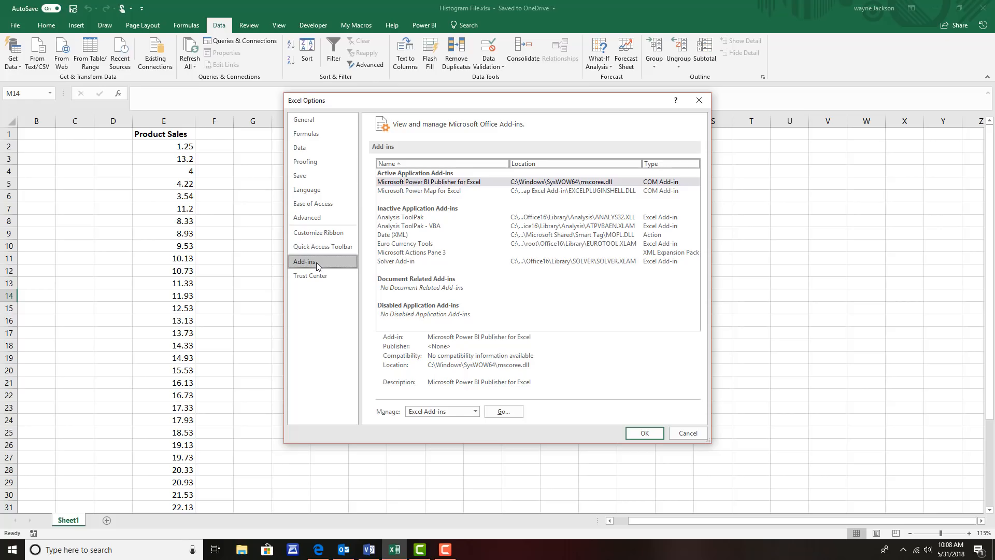
pyautogui.click(474, 410)
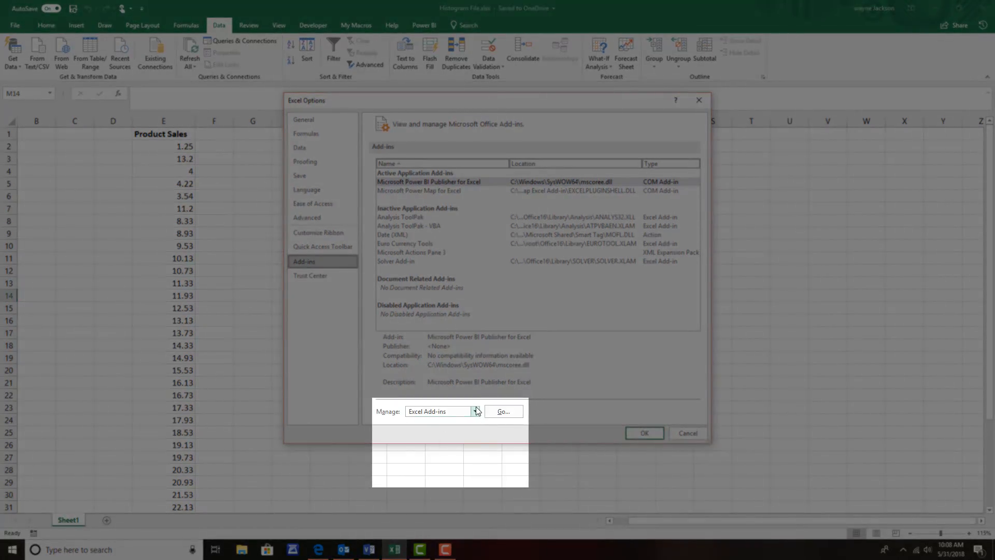
# Step: Enable Analysis ToolPak and Analysis ToolPak - VBA from the Excel Add-ins list
pyautogui.click(475, 411)
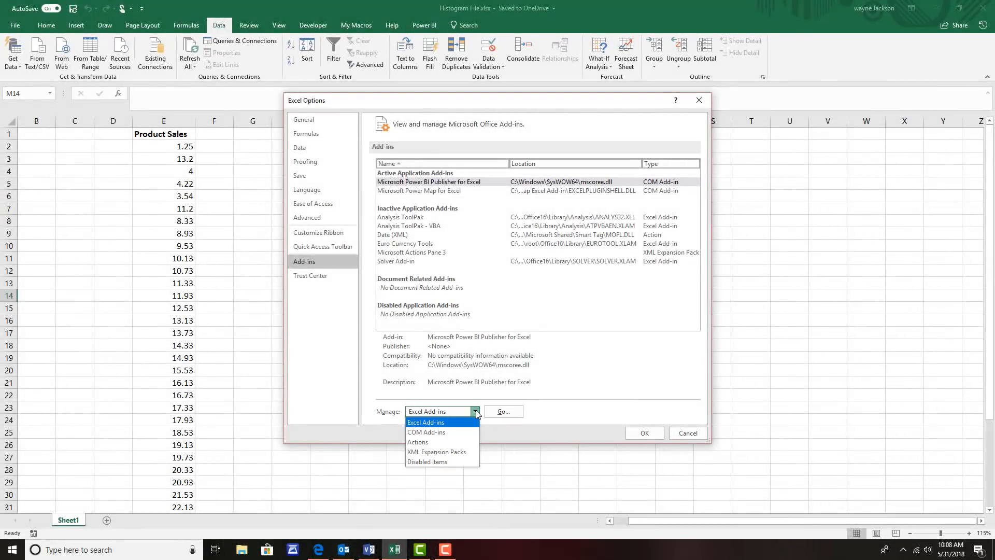
pyautogui.click(425, 422)
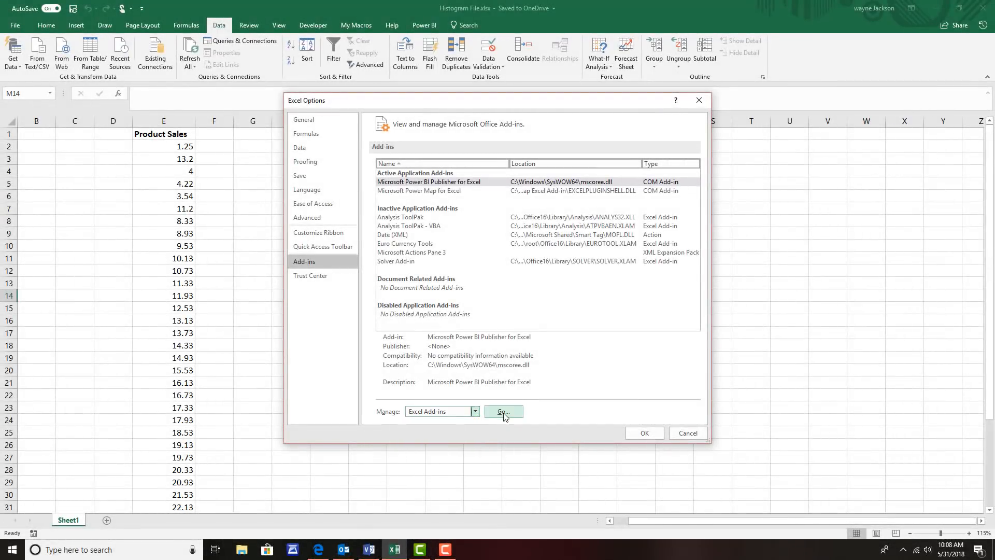
pyautogui.click(503, 411)
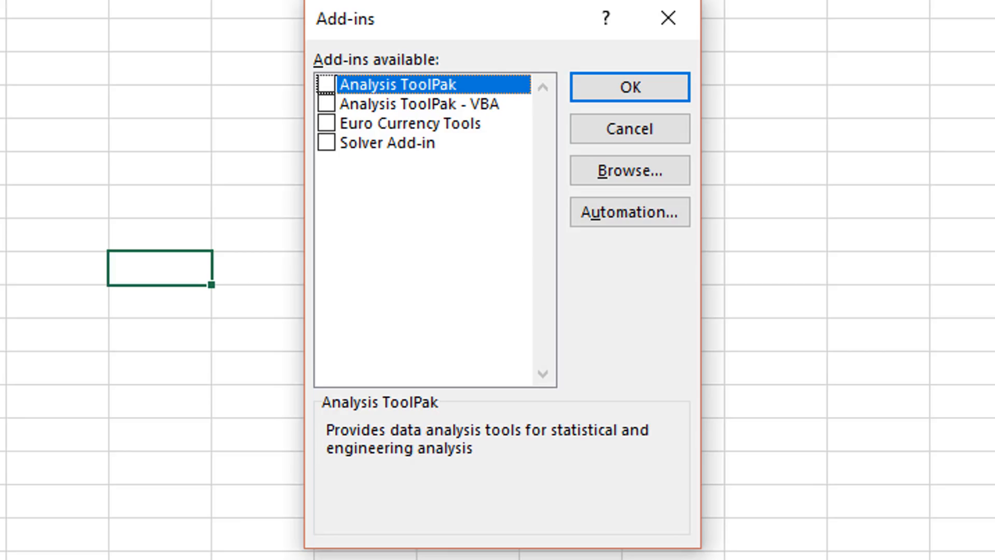
pyautogui.moveTo(309, 73)
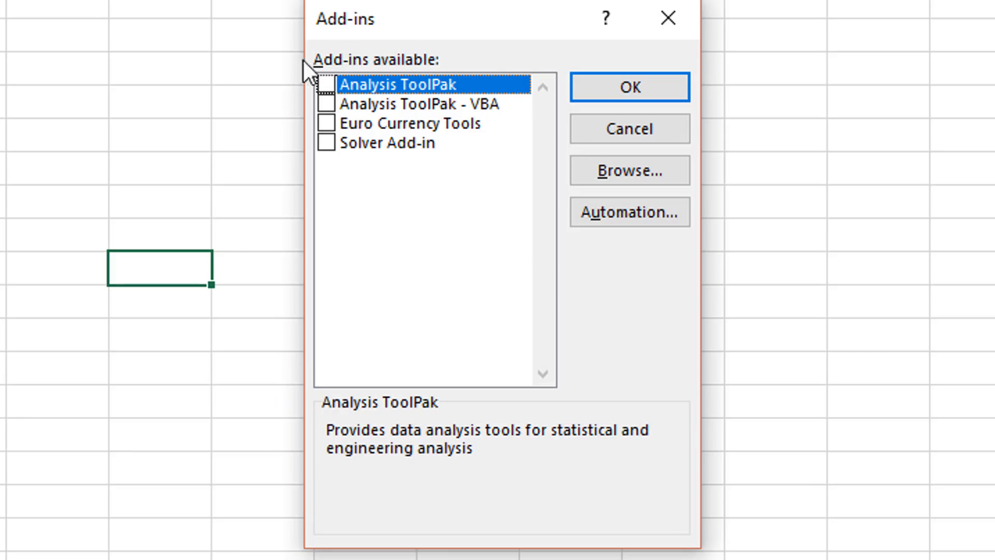
pyautogui.click(325, 84)
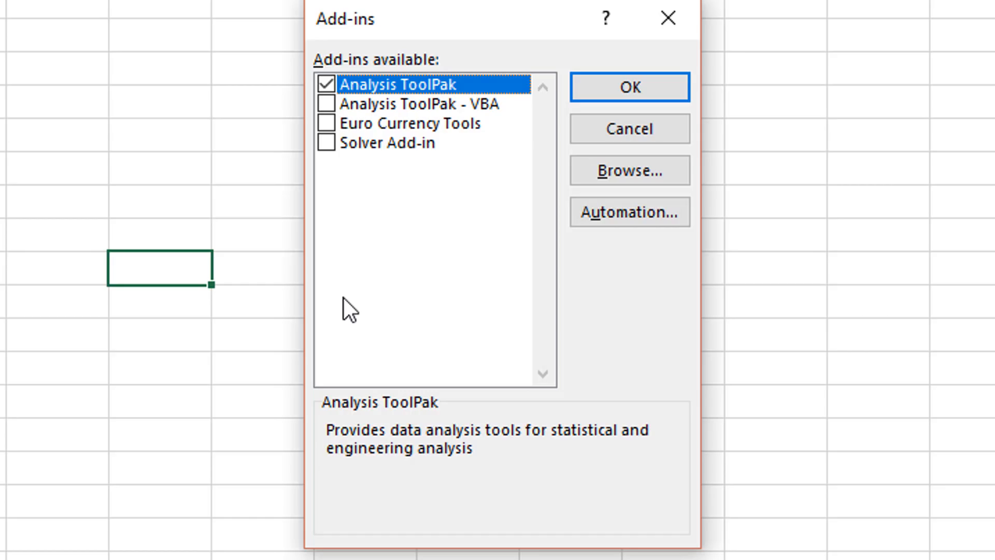
pyautogui.moveTo(328, 114)
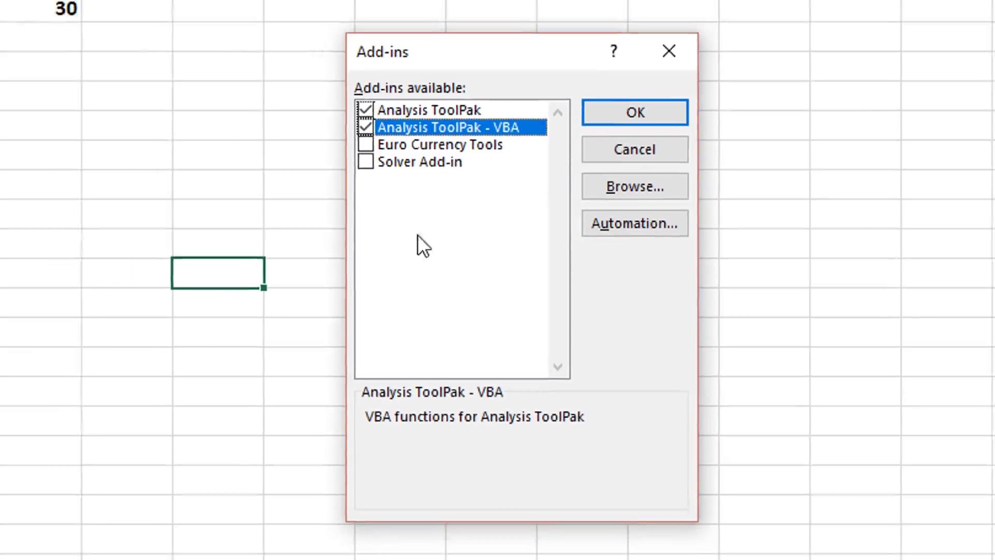
pyautogui.click(634, 113)
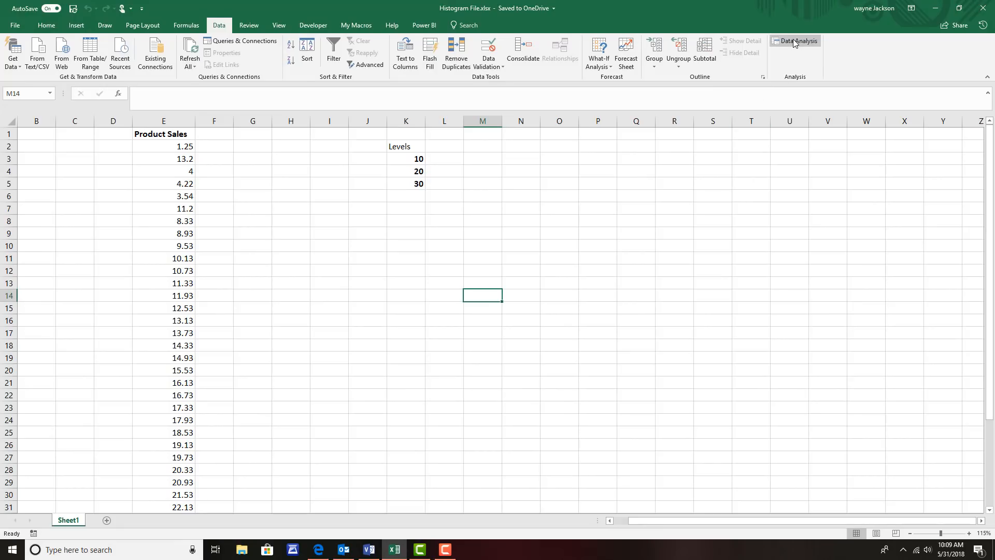
pyautogui.moveTo(794, 40)
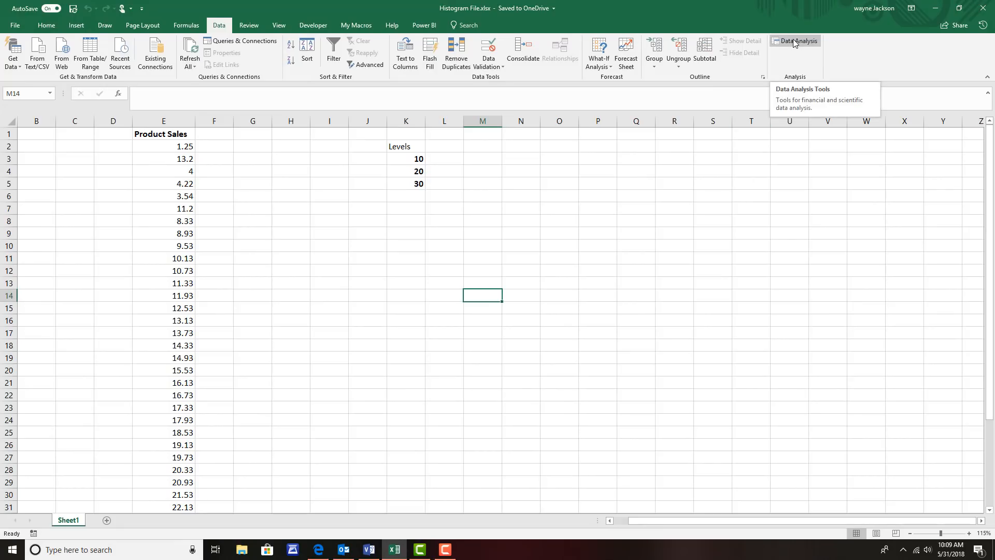
# Step: Start the Histogram tool from Data Analysis on the Data tab
pyautogui.click(794, 40)
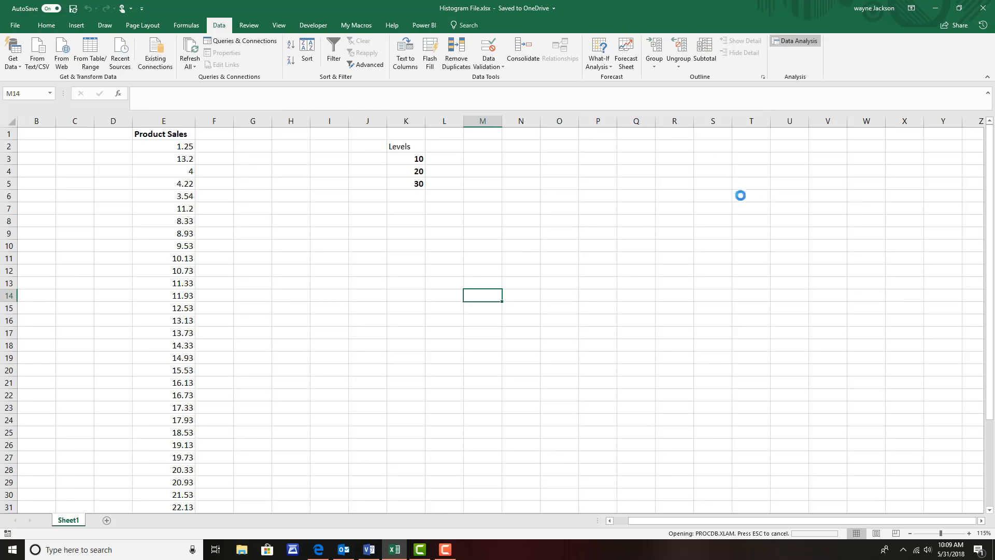
pyautogui.moveTo(774, 200)
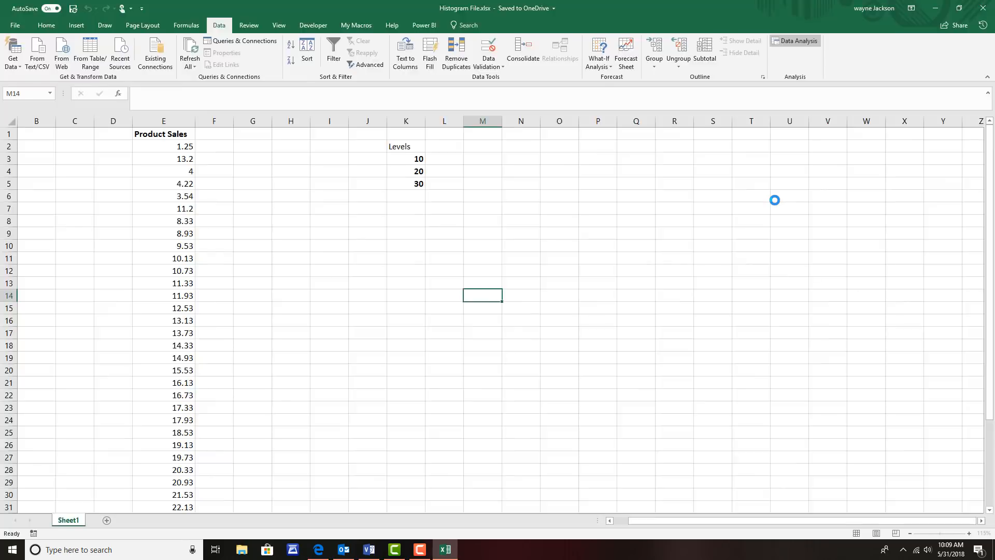
pyautogui.click(795, 40)
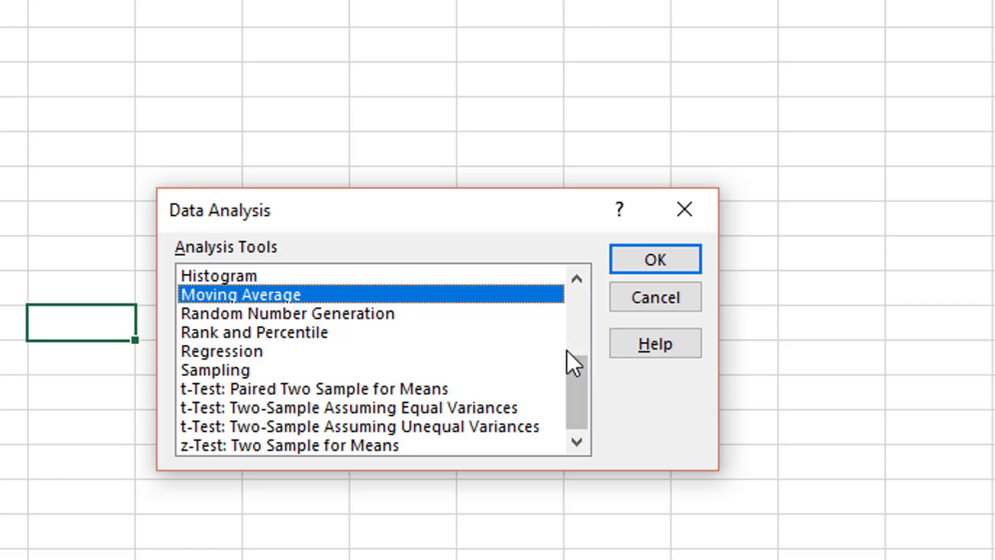
pyautogui.scroll(3)
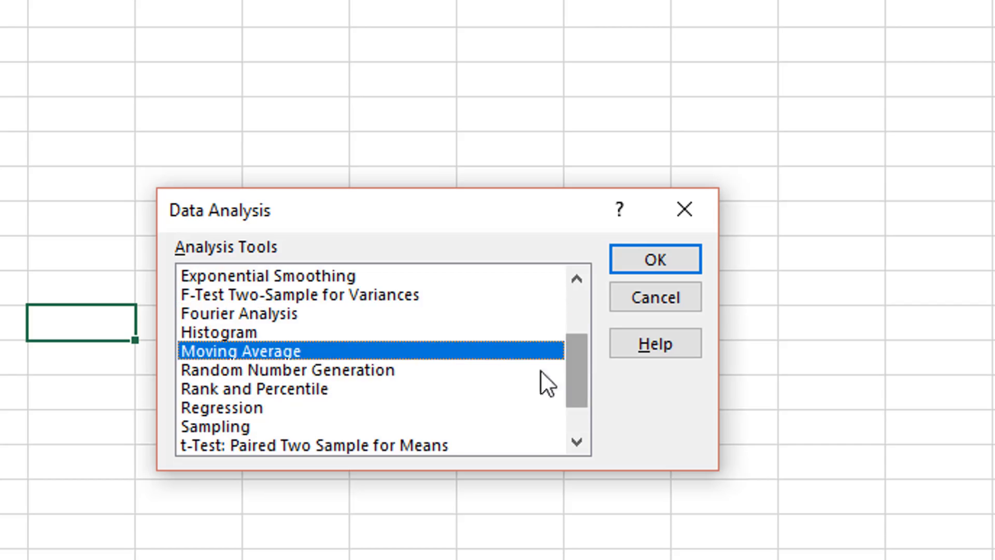
pyautogui.moveTo(235, 345)
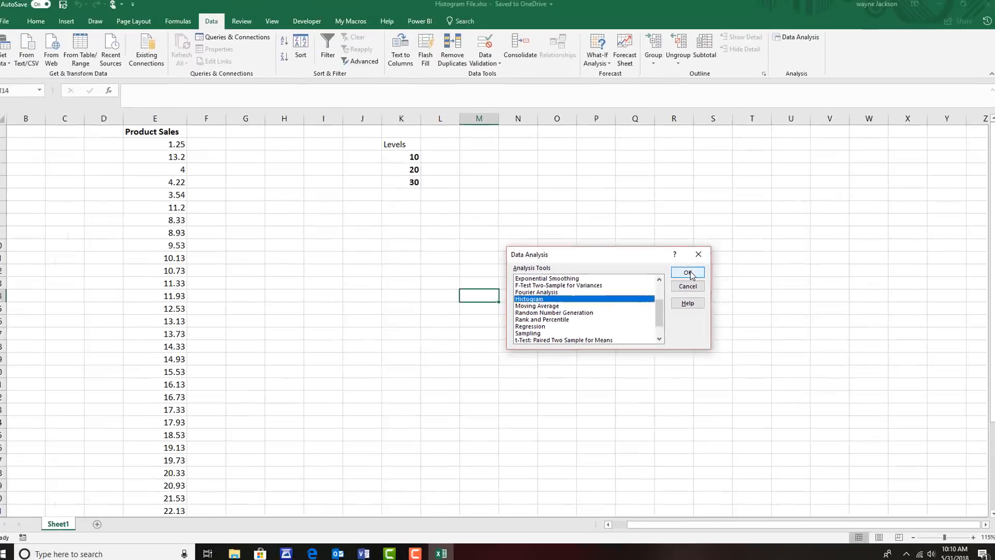
pyautogui.click(687, 272)
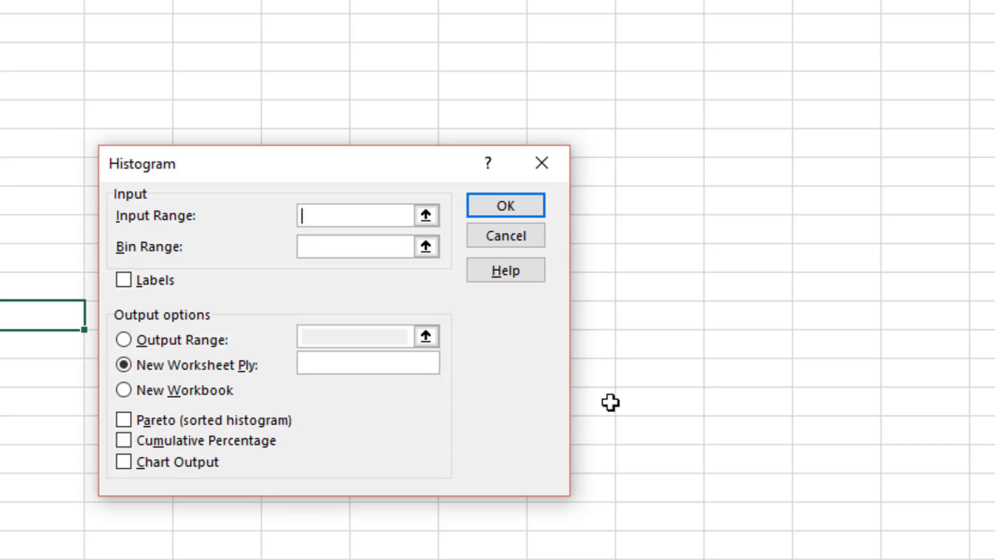
pyautogui.moveTo(436, 250)
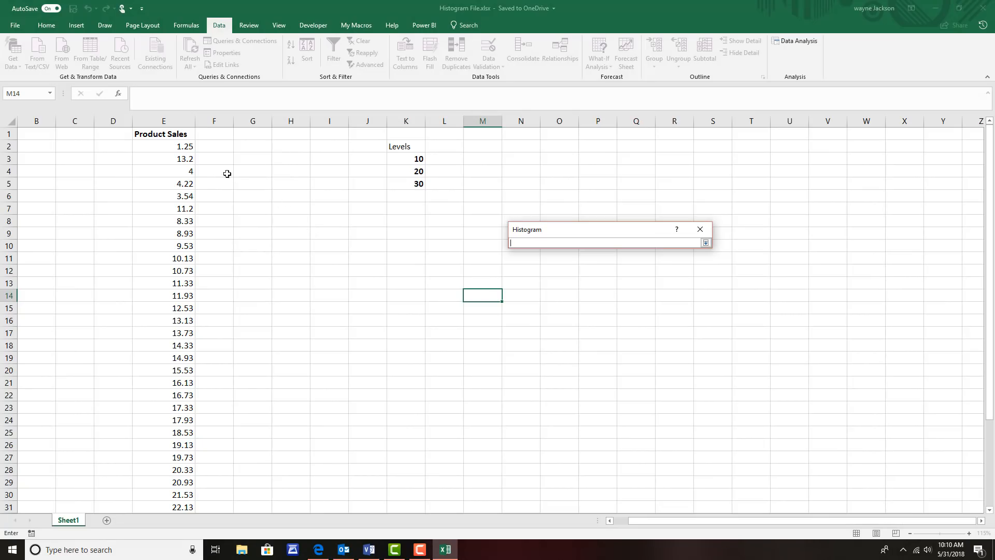
# Step: Set the histogram input range to the Product Sales values E2:E40
pyautogui.click(163, 146)
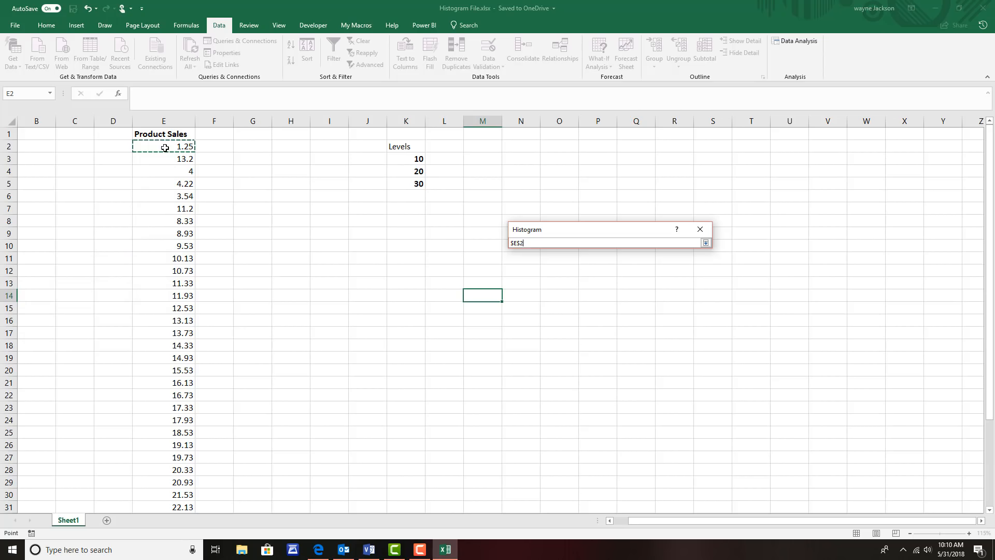
pyautogui.press('ctrl+shift+down')
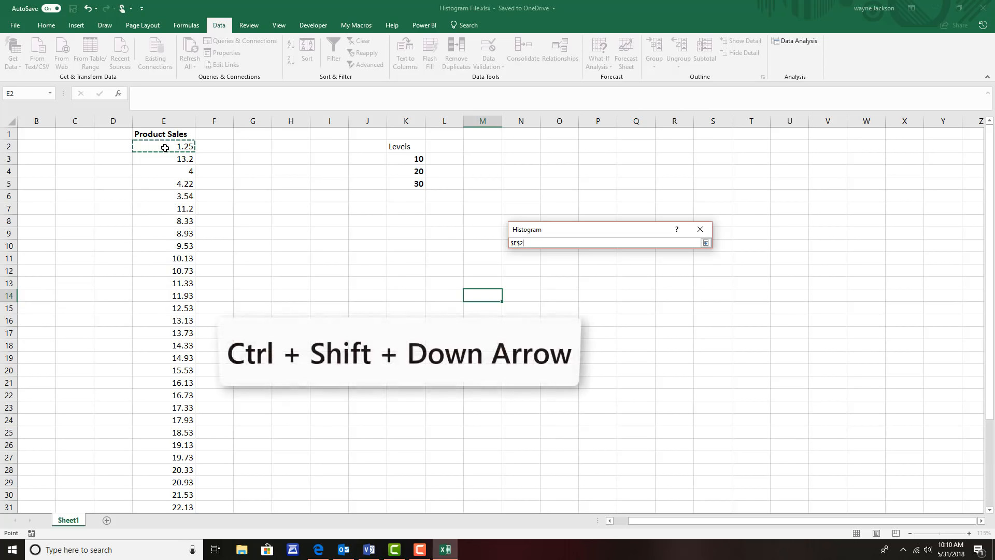
pyautogui.press('ctrl+shift+down')
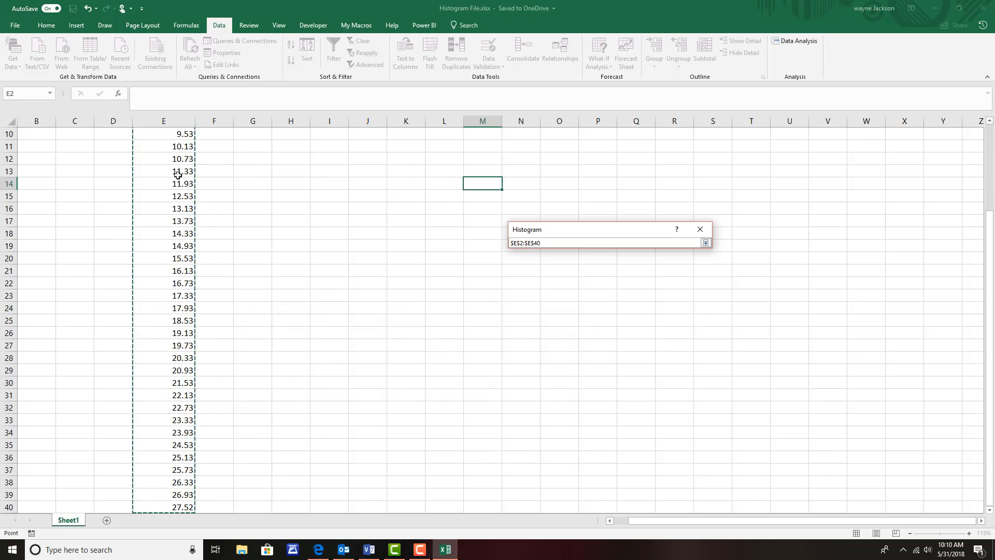
pyautogui.moveTo(314, 228)
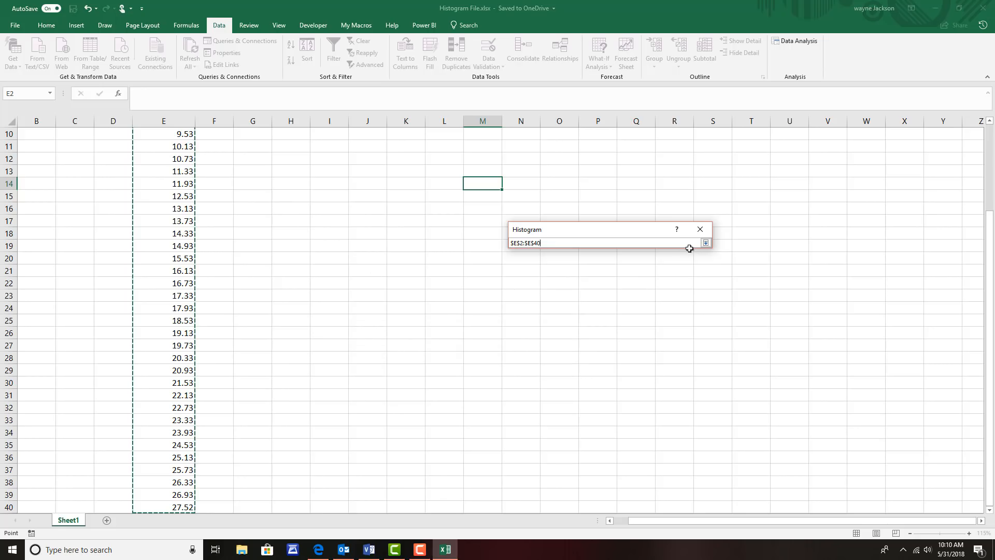
pyautogui.click(704, 242)
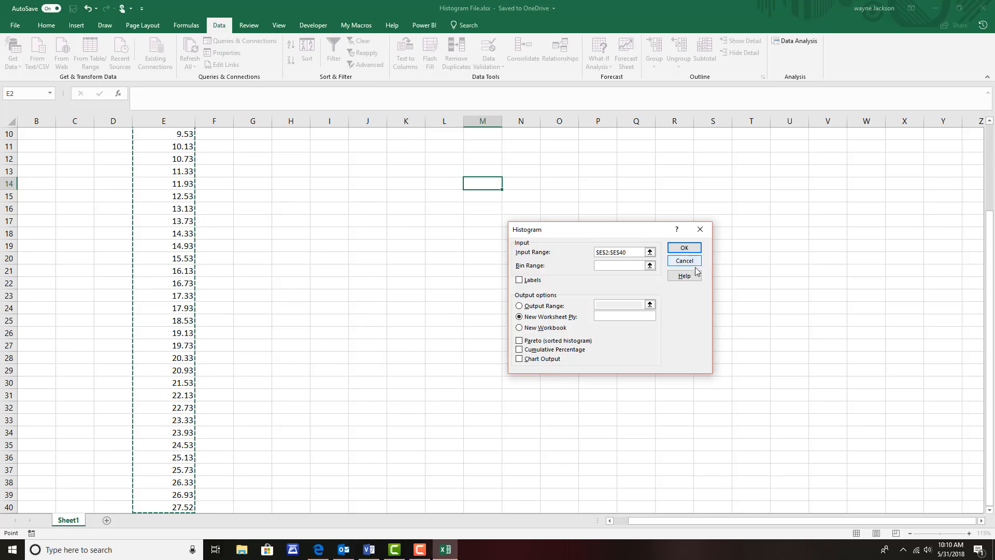
pyautogui.moveTo(559, 291)
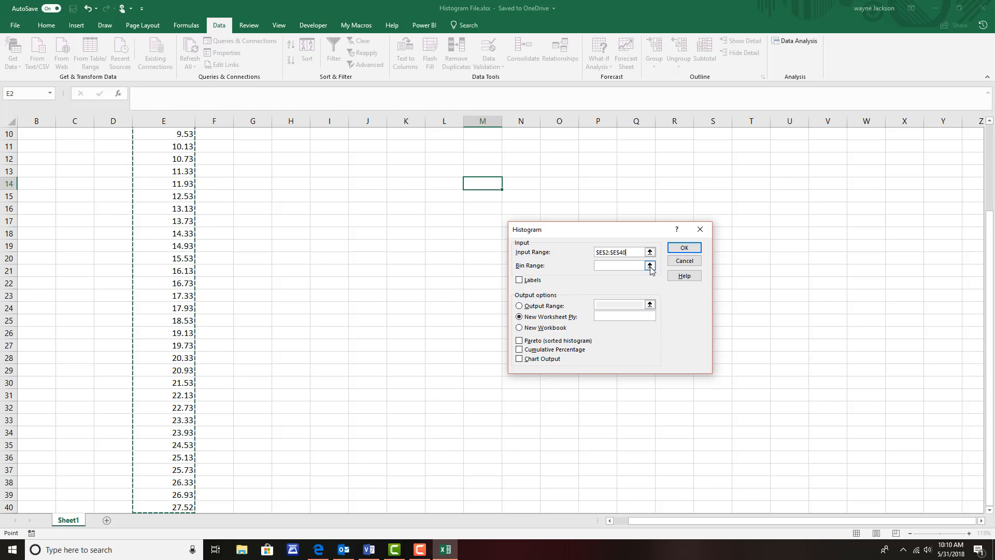
# Step: Set the histogram bin range to the Levels cells K2:K5 (10, 20, 30)
pyautogui.click(649, 265)
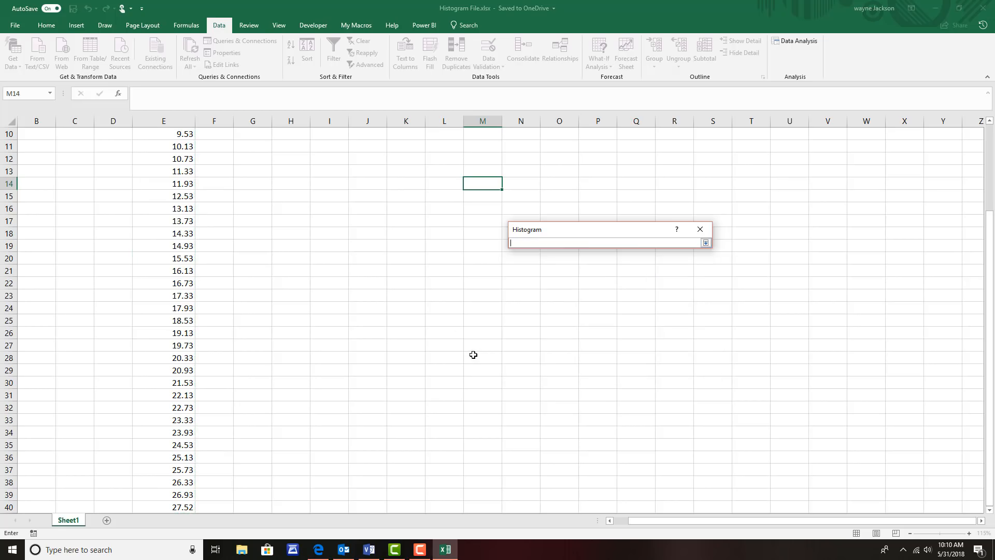
pyautogui.scroll(3)
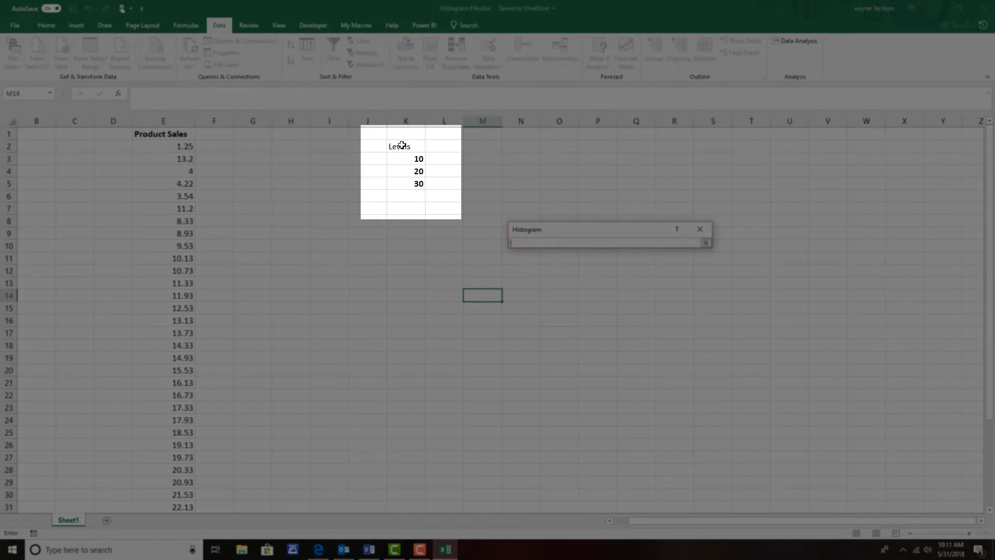
pyautogui.moveTo(399, 146); pyautogui.dragTo(406, 184)
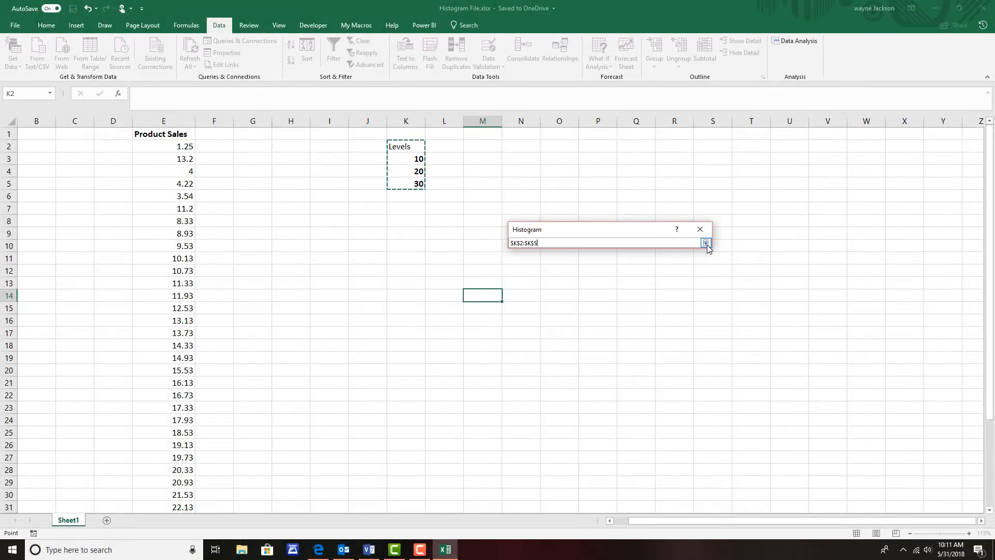
pyautogui.click(705, 242)
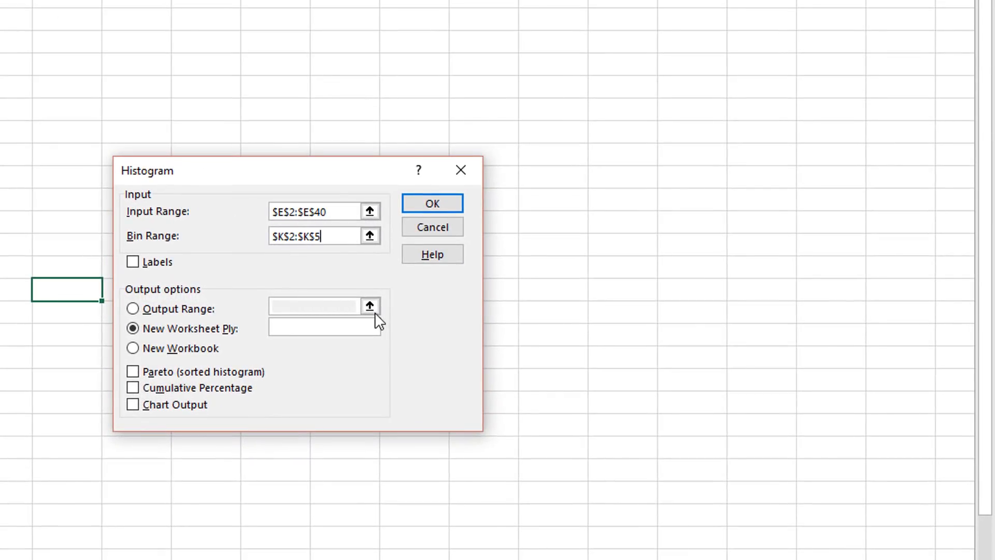
pyautogui.moveTo(378, 326)
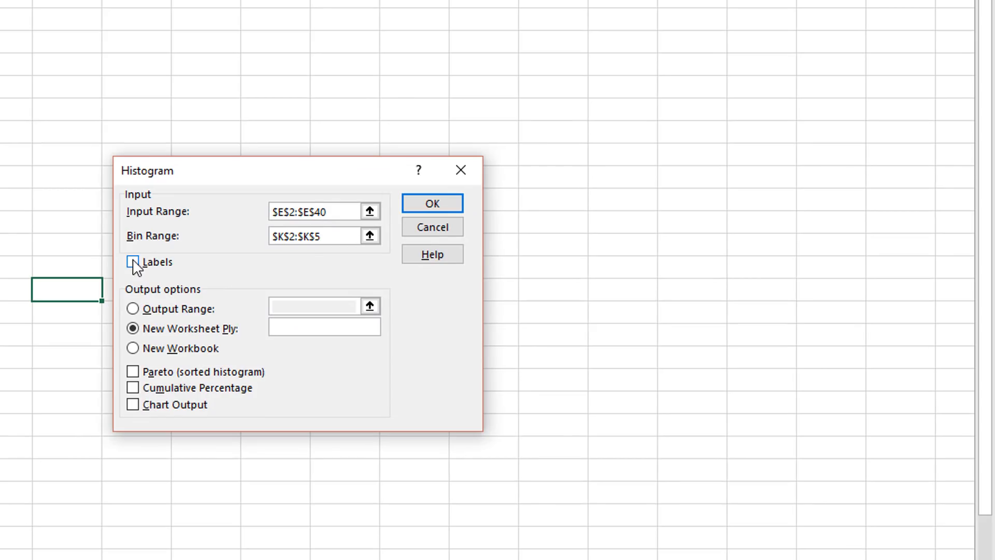
# Step: Turn on Labels so the first cells are treated as headings
pyautogui.click(133, 262)
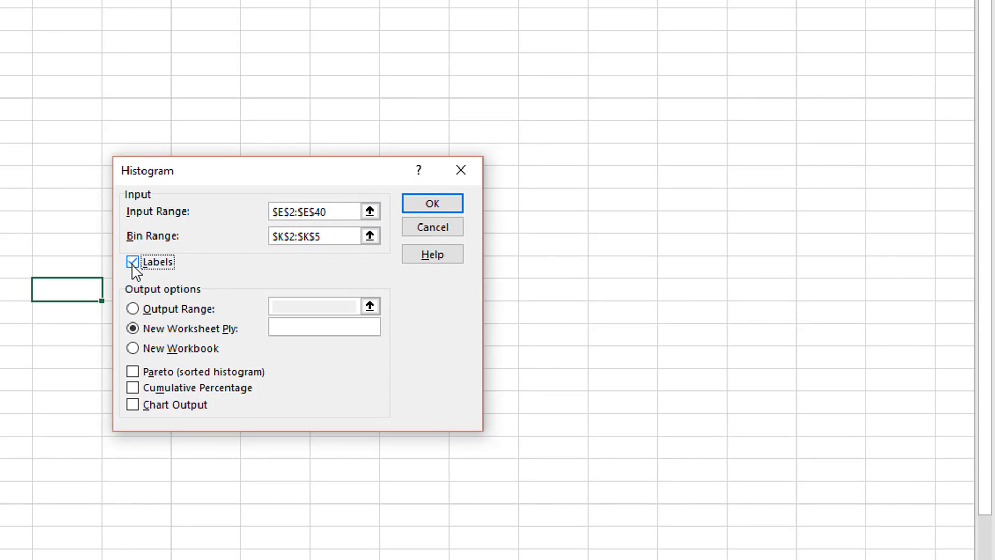
pyautogui.click(133, 261)
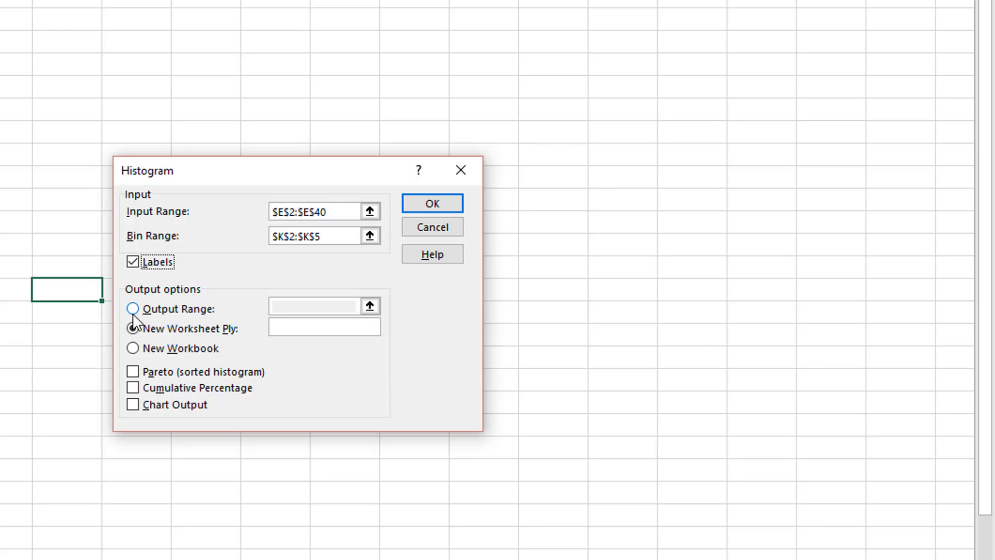
# Step: Send the histogram results to an output range starting at cell N12
pyautogui.click(133, 309)
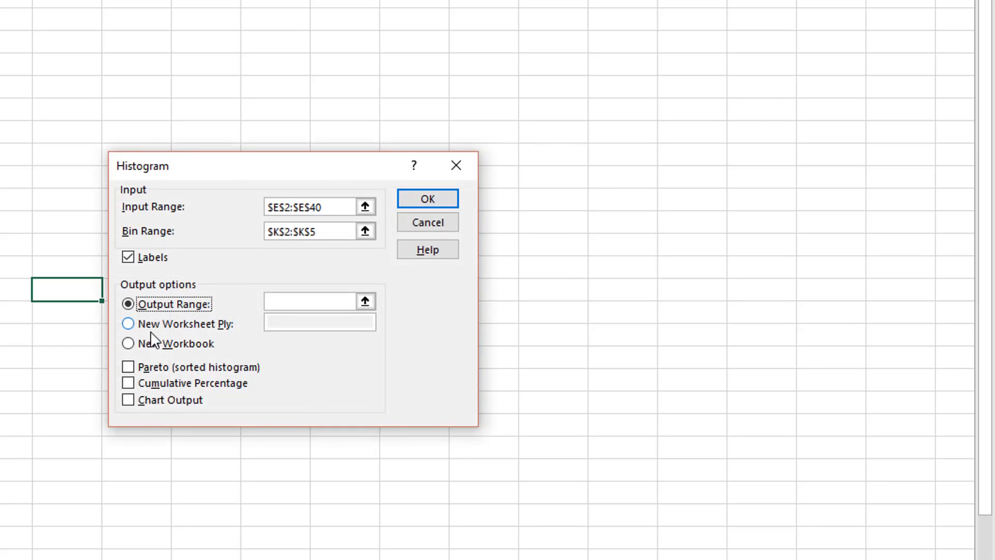
pyautogui.click(365, 300)
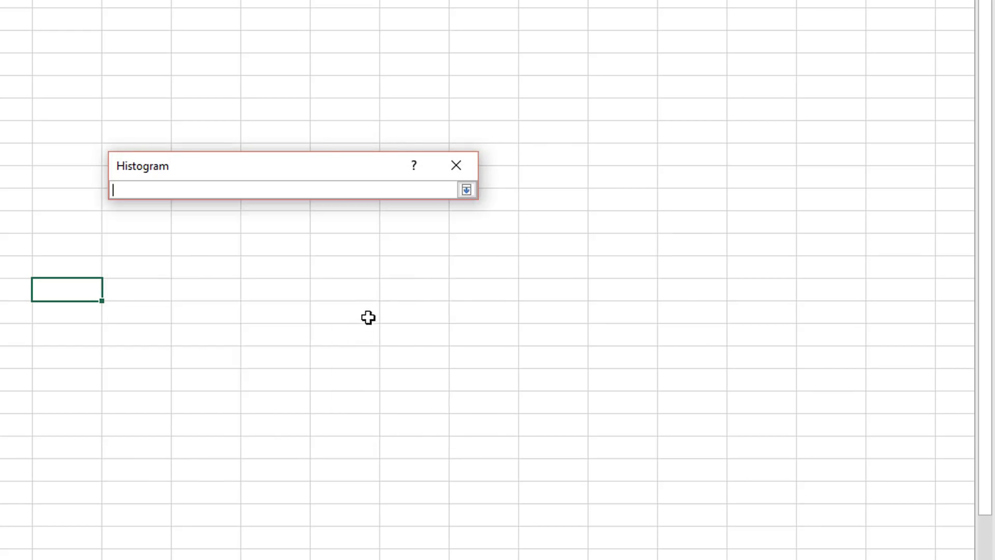
pyautogui.moveTo(221, 244)
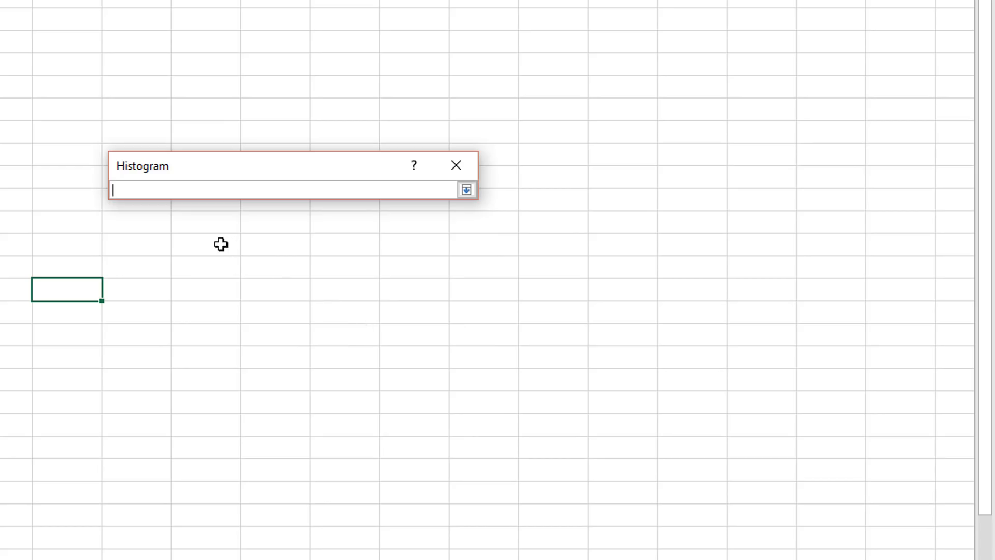
pyautogui.moveTo(214, 244)
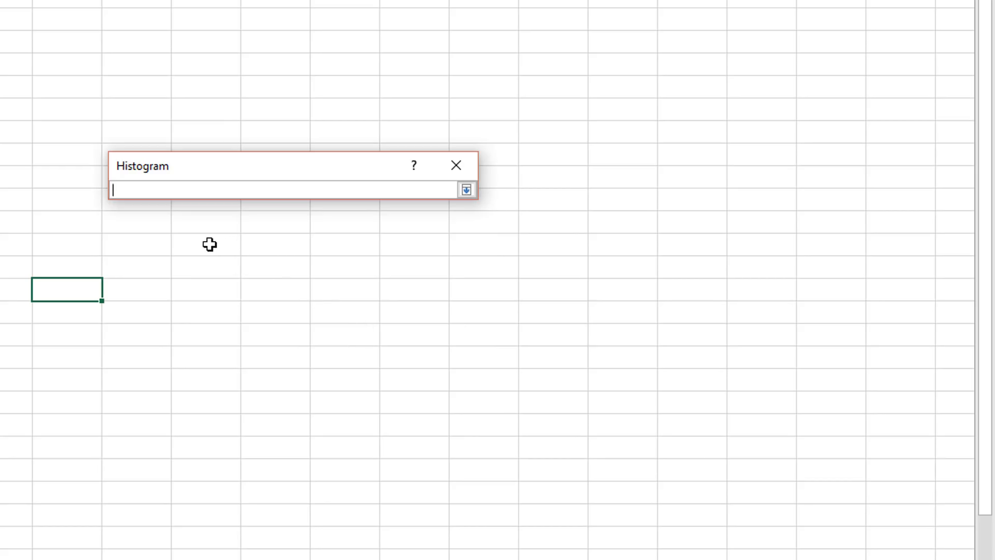
pyautogui.click(136, 244)
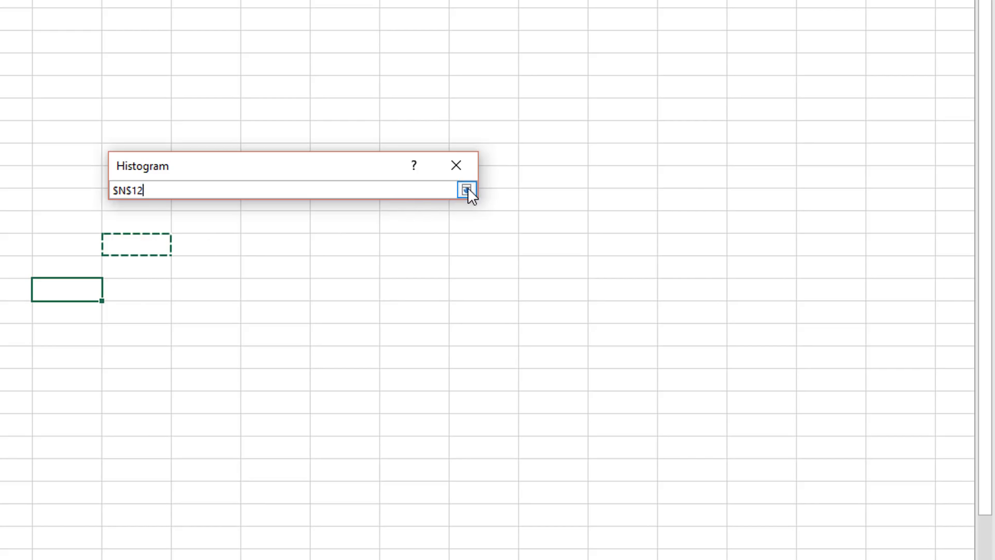
pyautogui.click(467, 190)
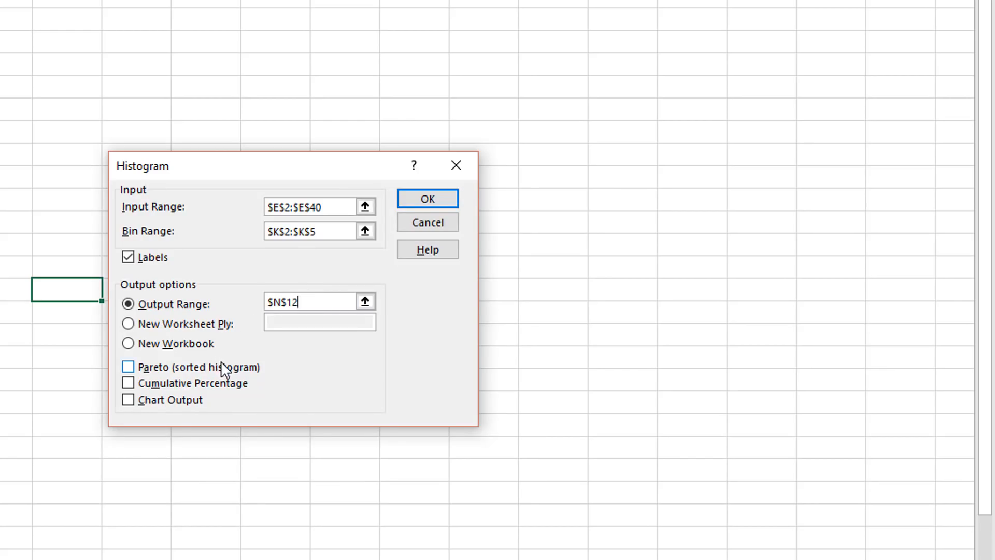
pyautogui.moveTo(266, 387)
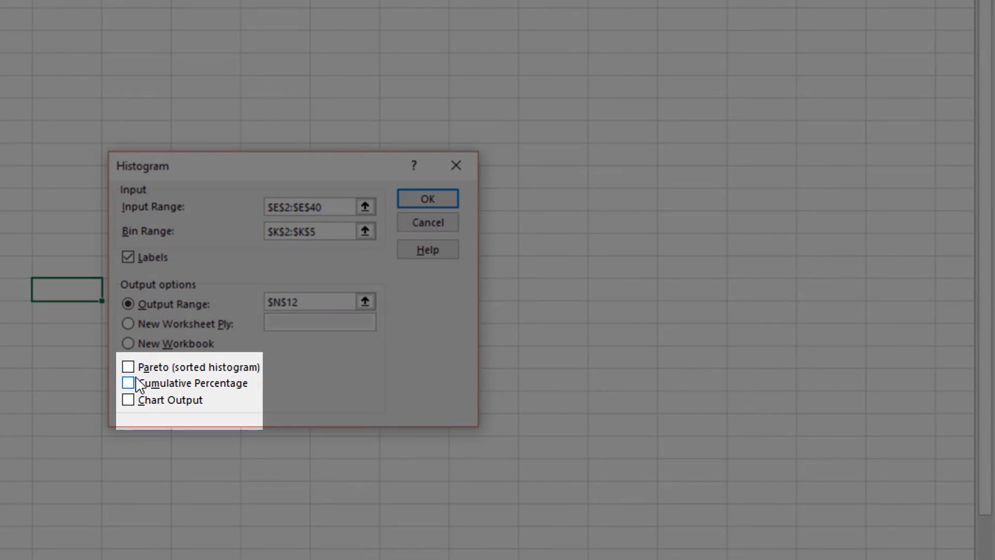
pyautogui.moveTo(362, 379)
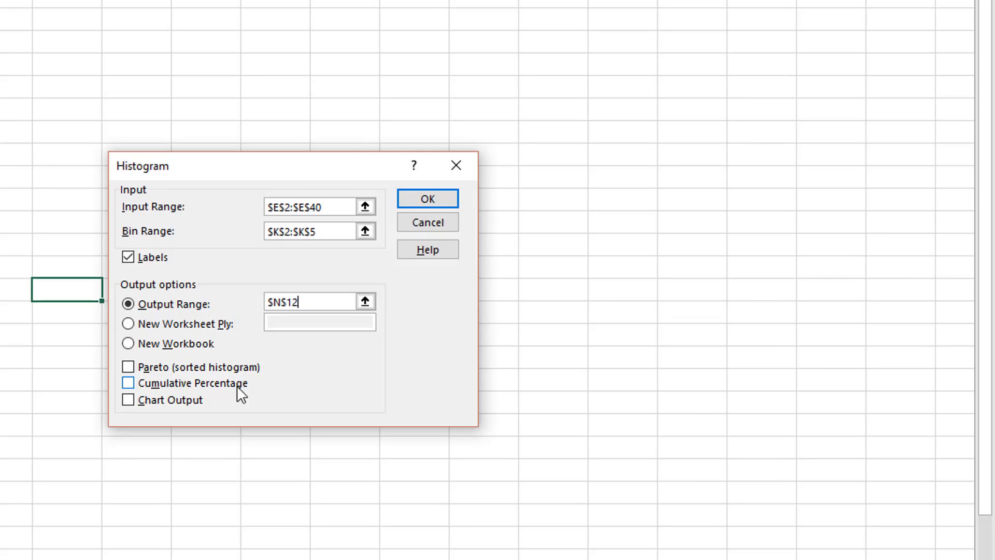
# Step: Include Cumulative Percentage and Chart Output in the histogram results
pyautogui.click(128, 382)
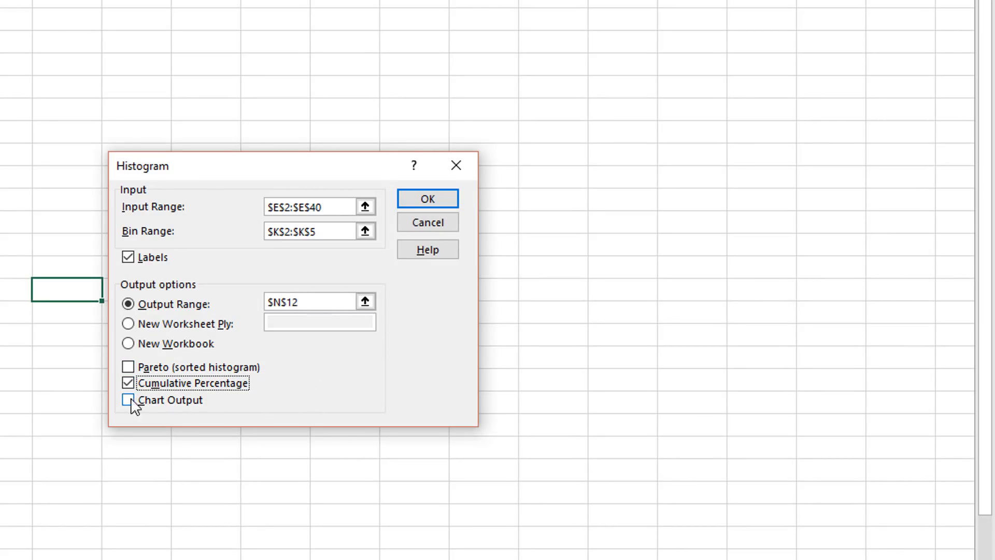
pyautogui.click(128, 400)
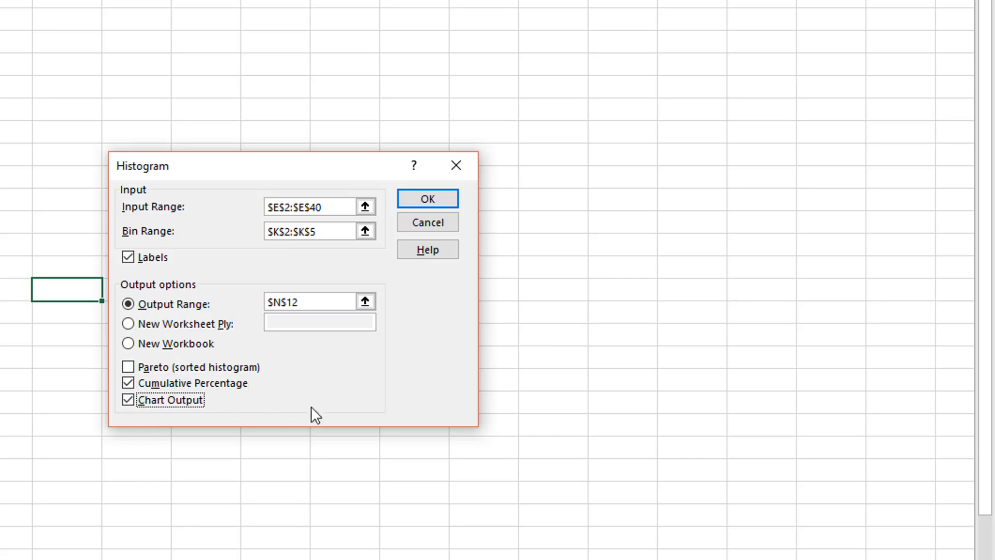
pyautogui.moveTo(418, 397)
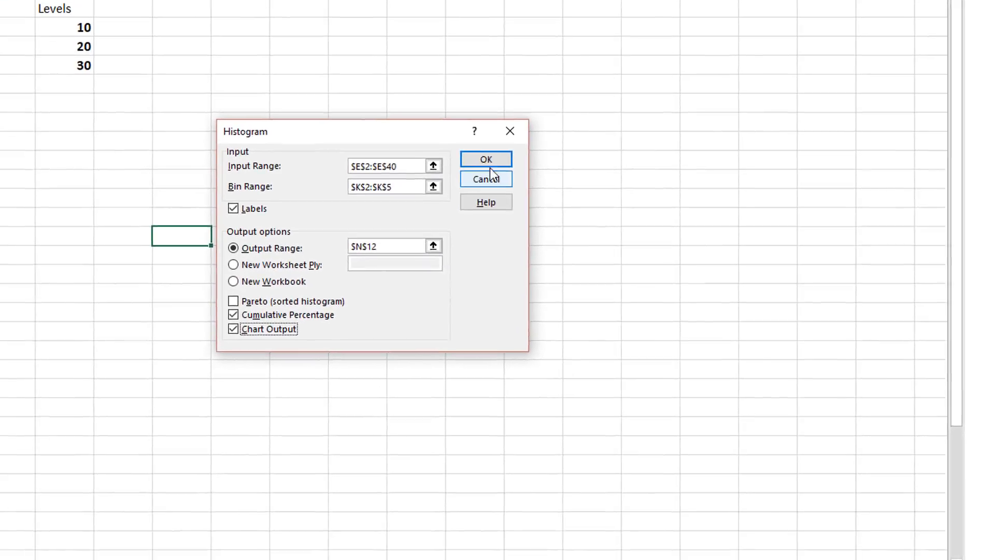
# Step: Run the histogram to get the 10, 20, 30, More frequency table and select its chart
pyautogui.click(485, 159)
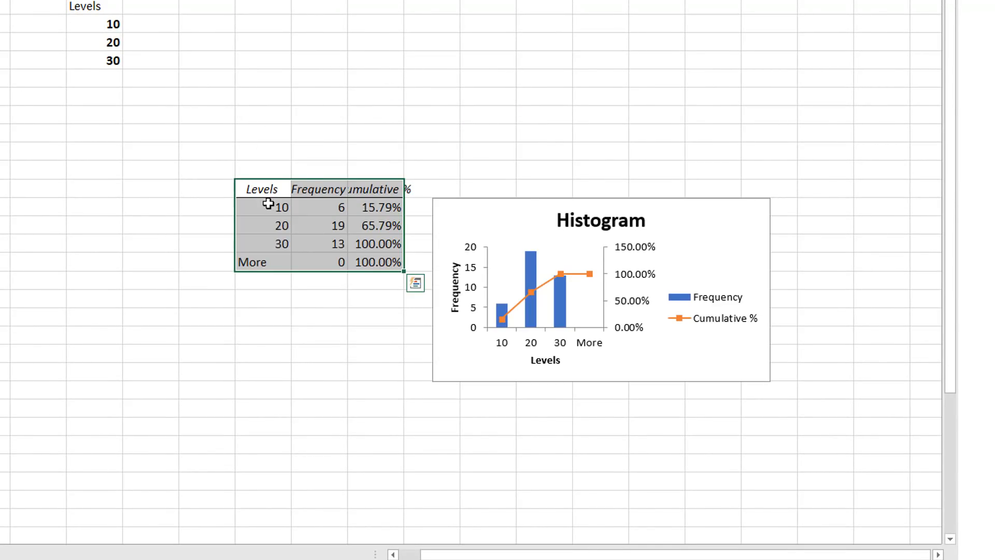
pyautogui.click(280, 206)
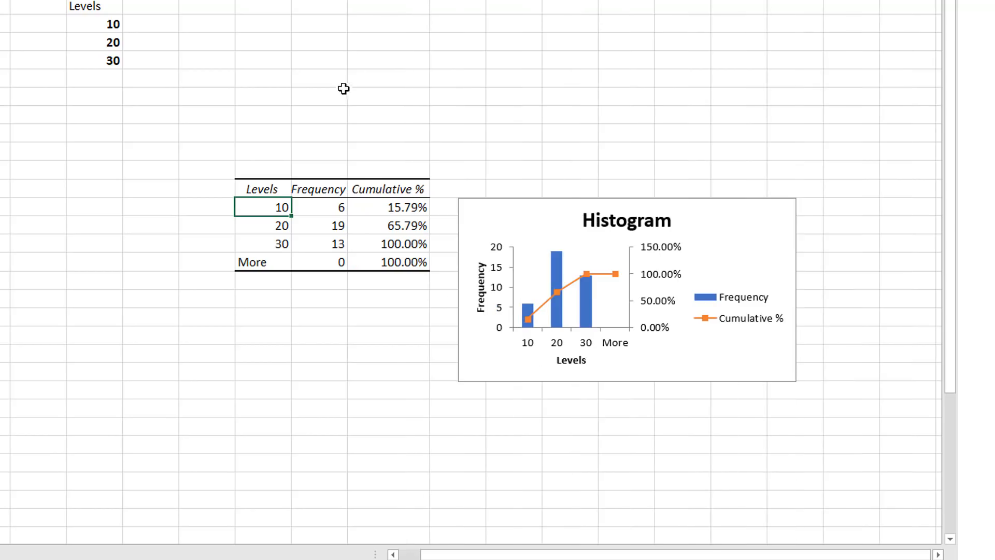
pyautogui.moveTo(744, 373)
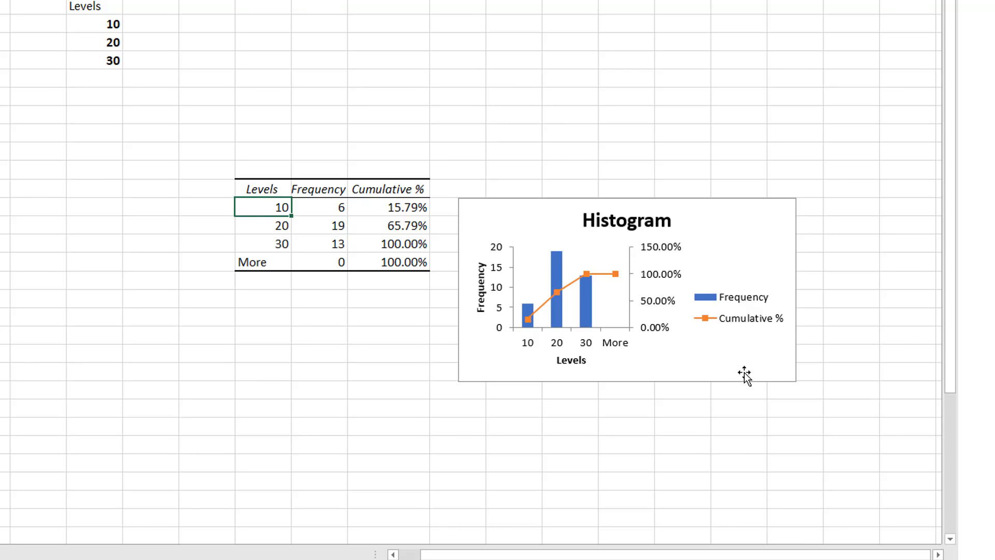
pyautogui.click(627, 288)
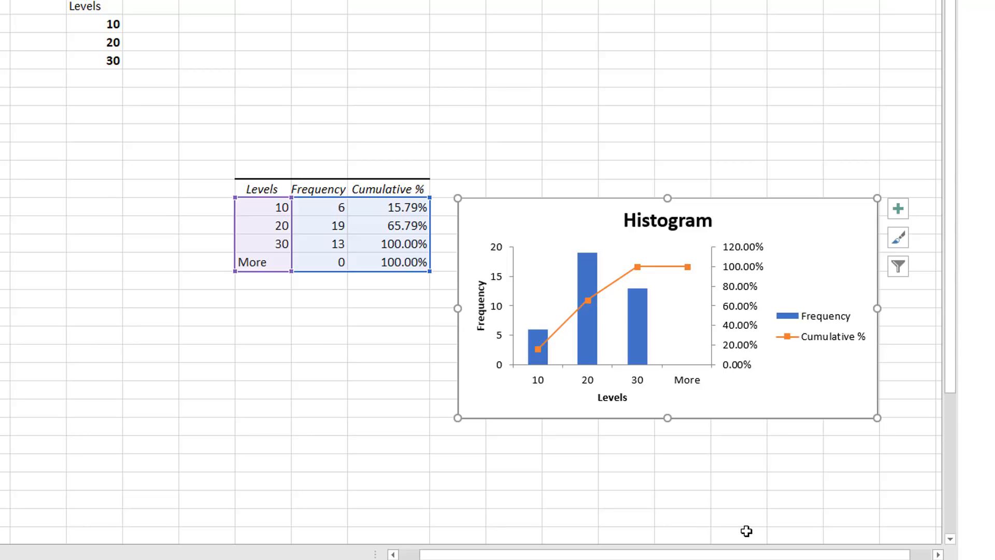
pyautogui.moveTo(706, 502)
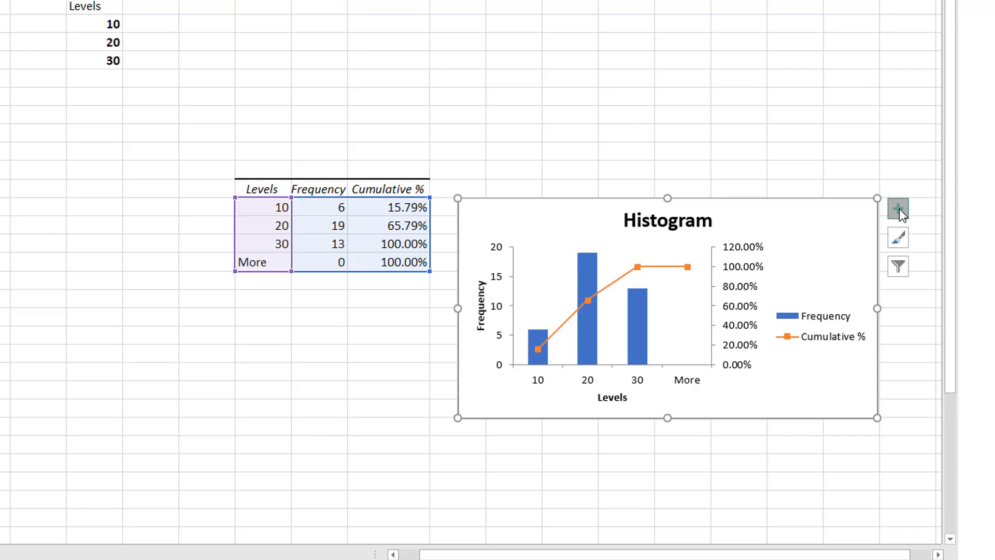
# Step: Show the Chart Elements list for the histogram chart
pyautogui.click(896, 209)
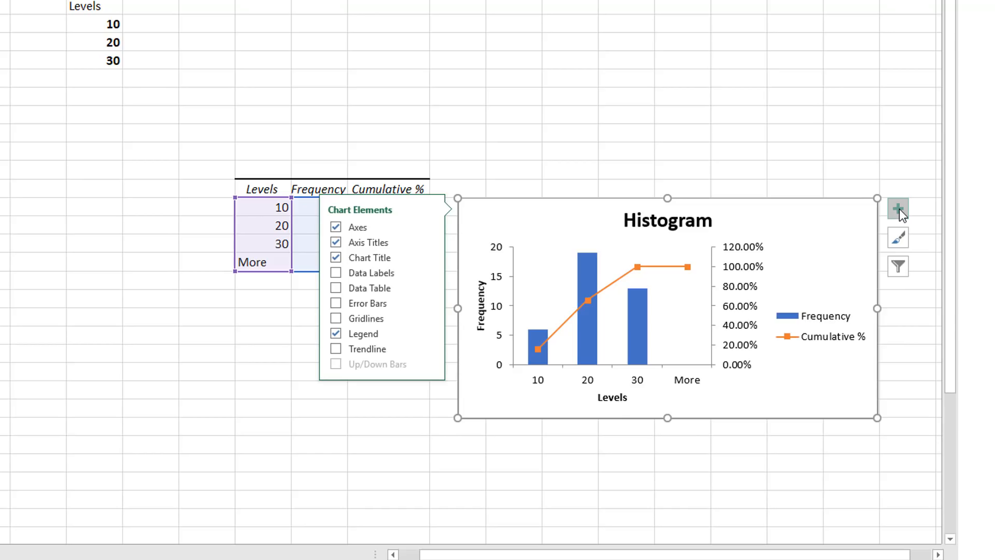